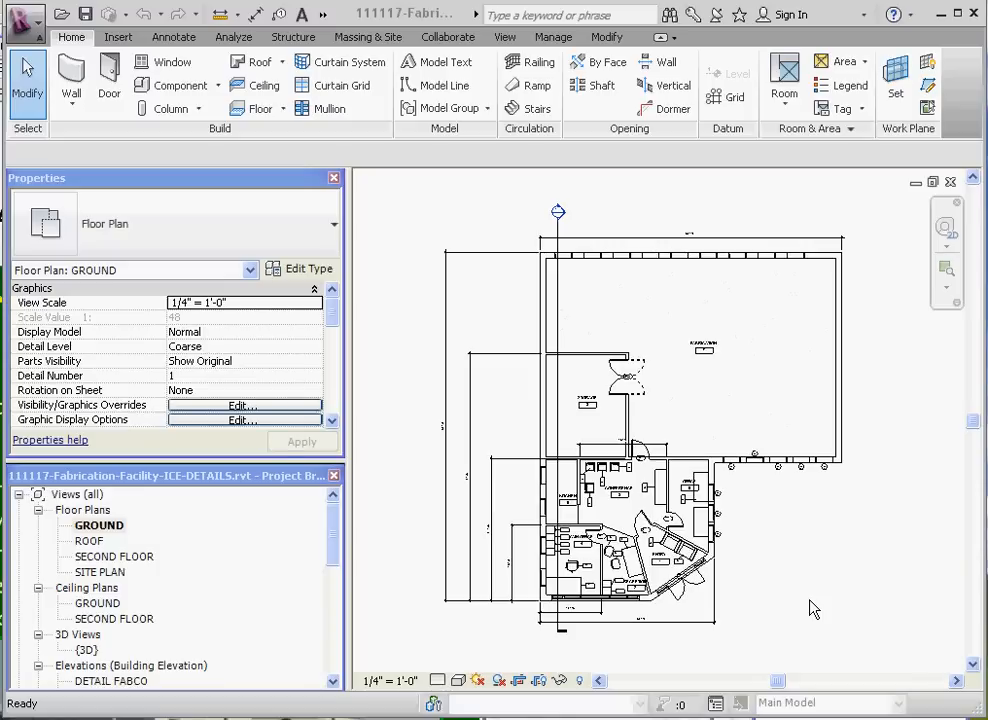
mouse_move(180, 63)
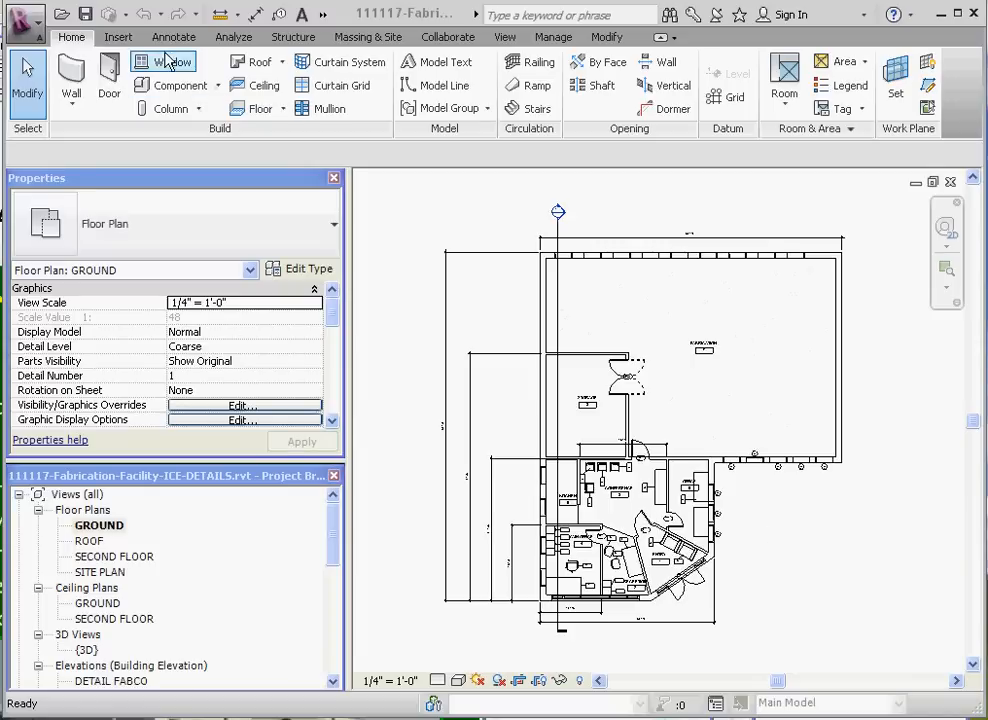
Launch the Symbol tool from the Annotate tab, triggering the load-family prompt
click(171, 37)
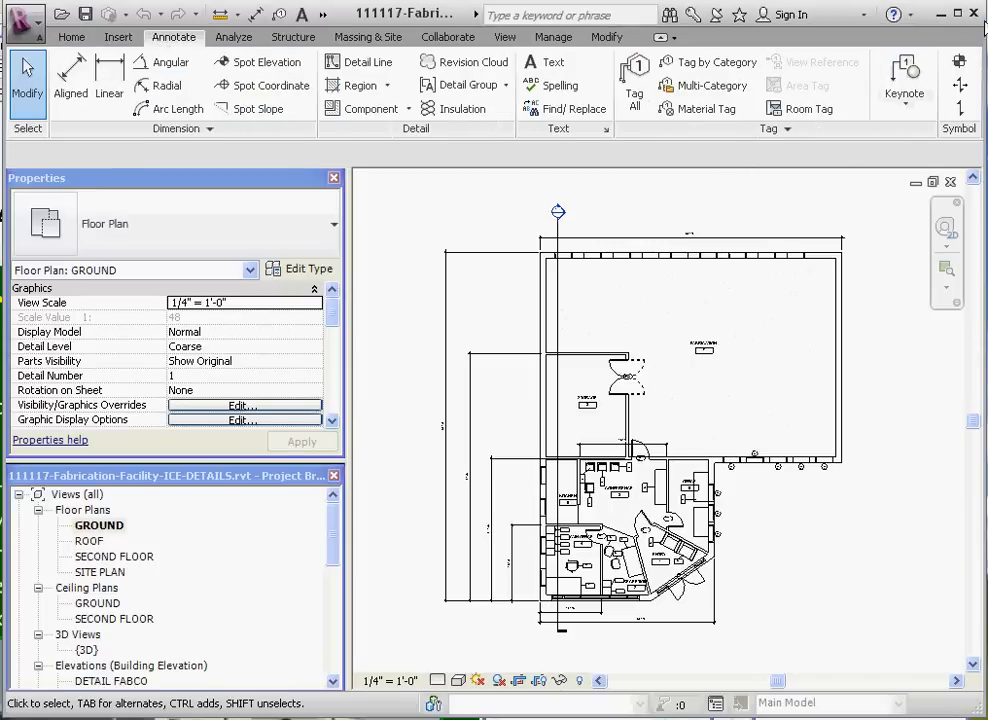
mouse_move(957, 58)
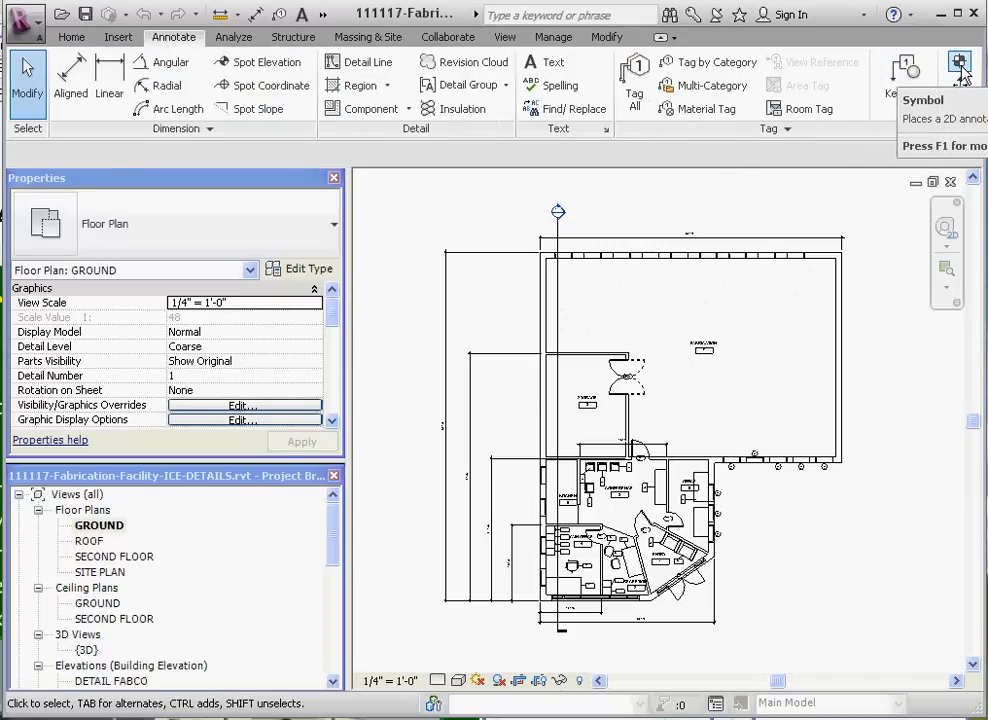
click(956, 57)
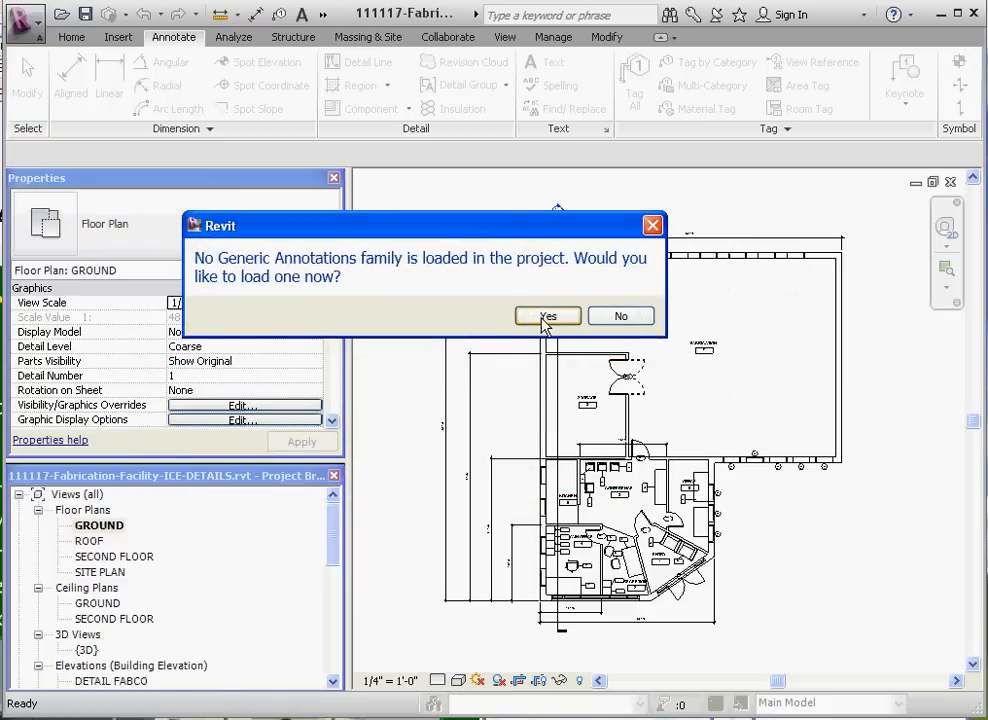
Compare North Arrow 1, 2 and 3 previews in Annotations, then load North Arrow 1.rfa
click(547, 316)
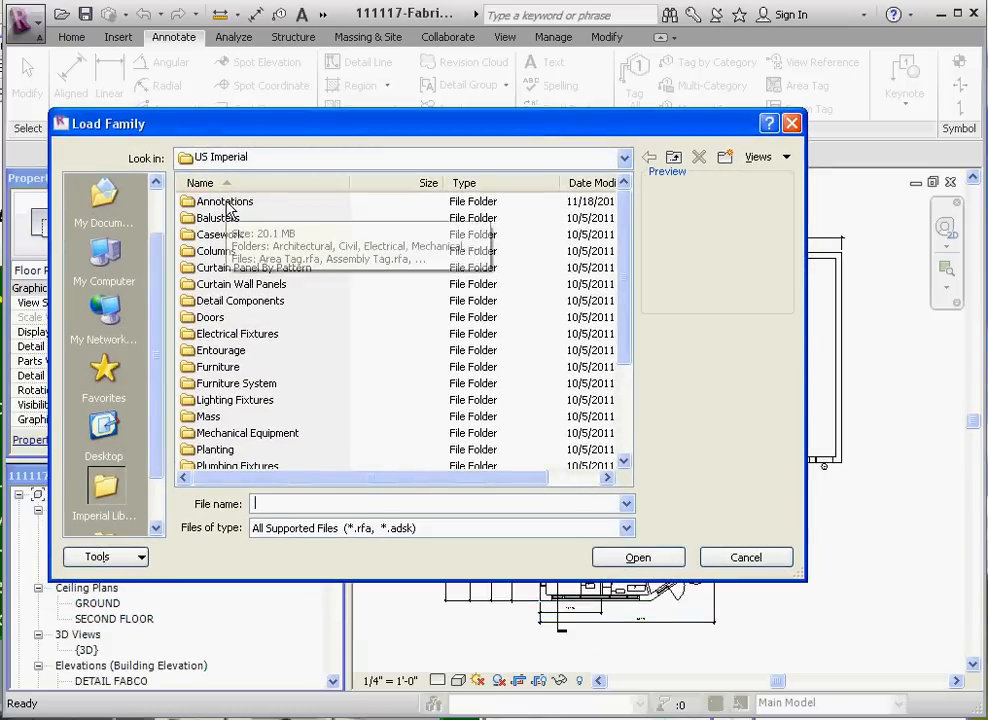
double_click(224, 201)
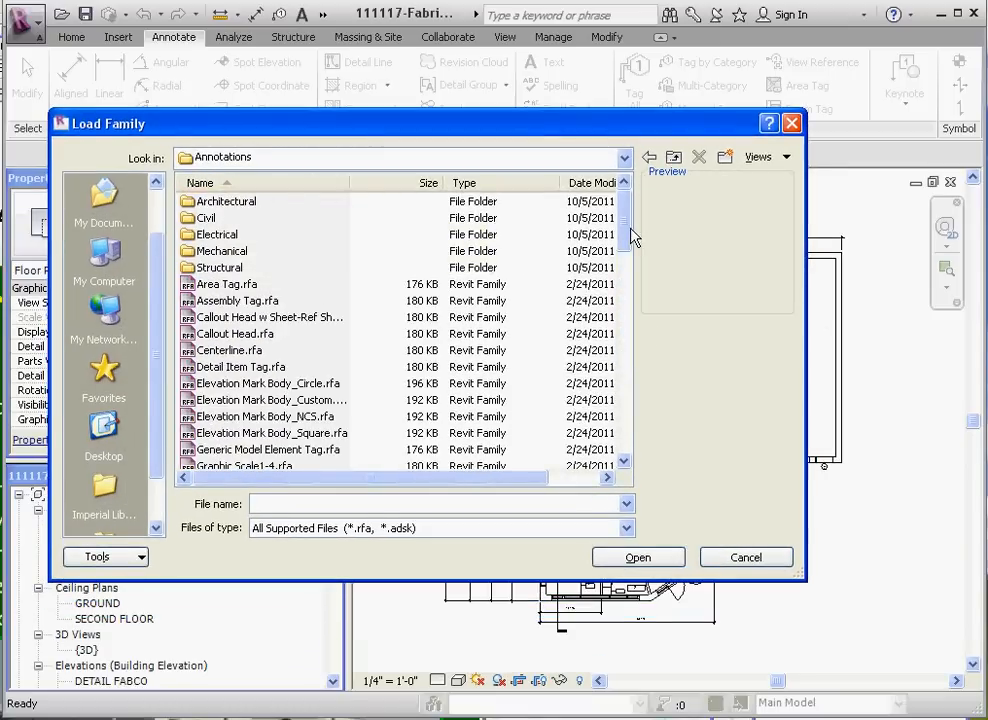
scroll(down, 3)
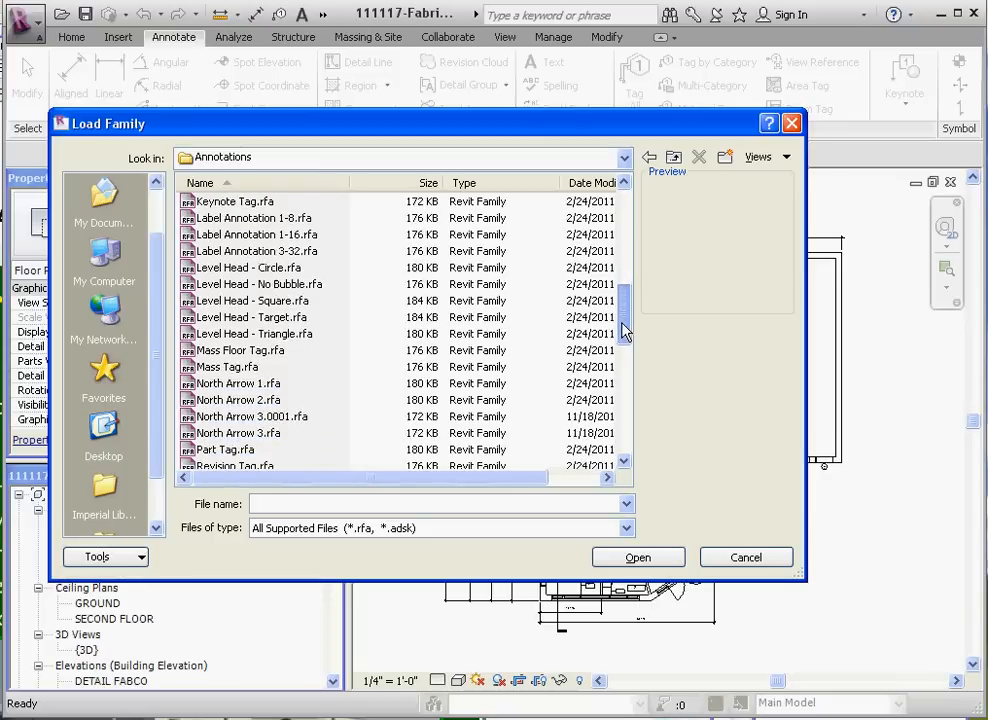
click(240, 333)
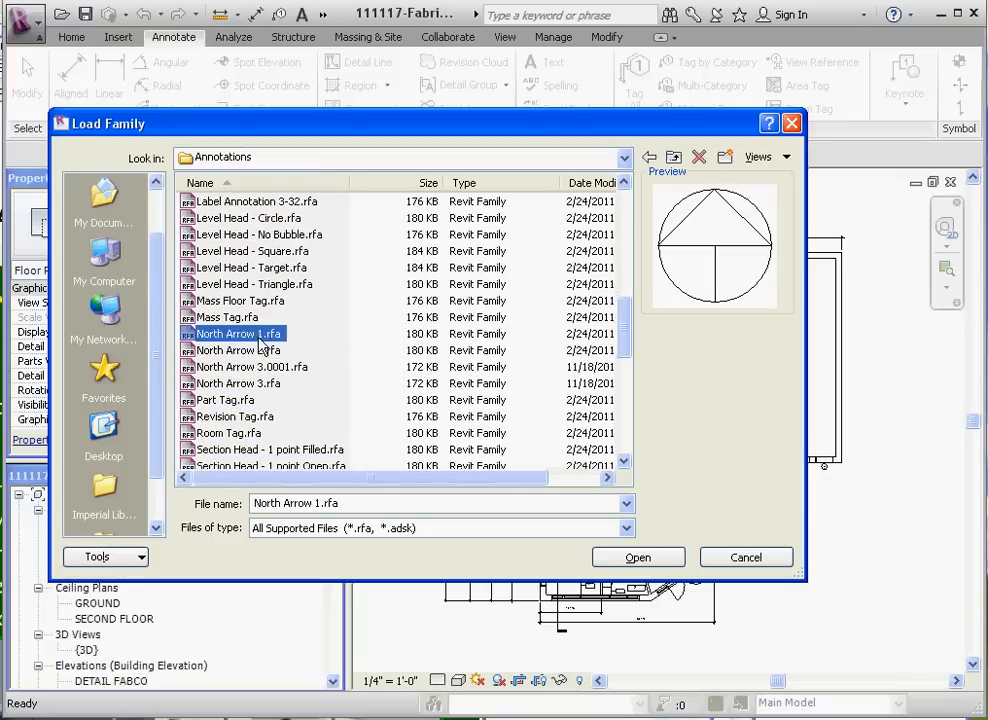
click(240, 350)
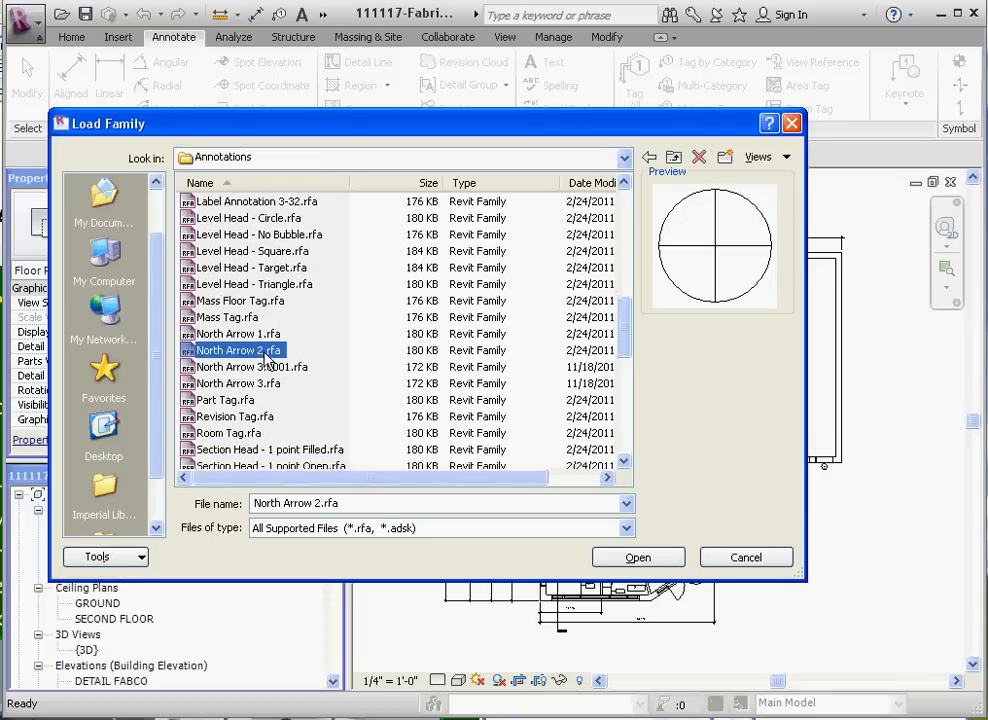
click(238, 382)
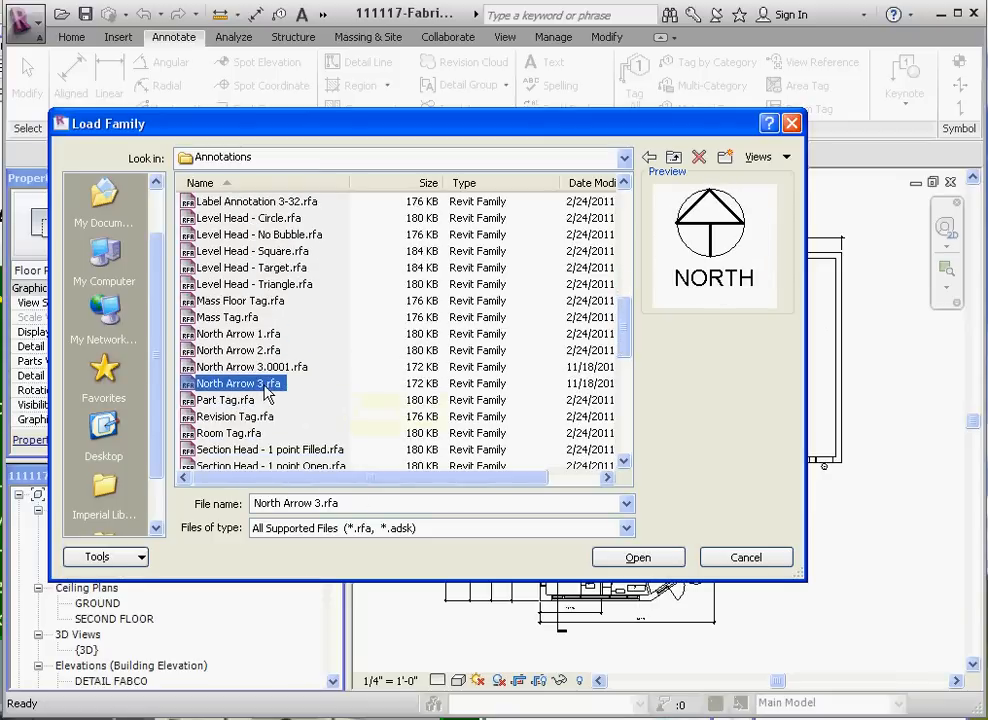
click(237, 350)
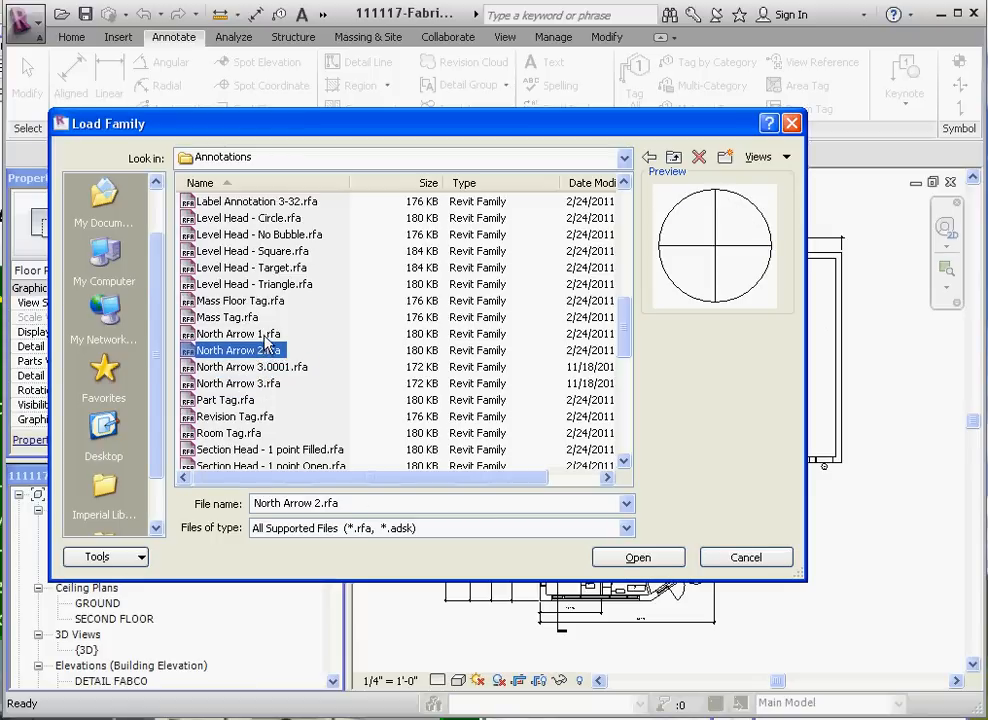
mouse_move(240, 350)
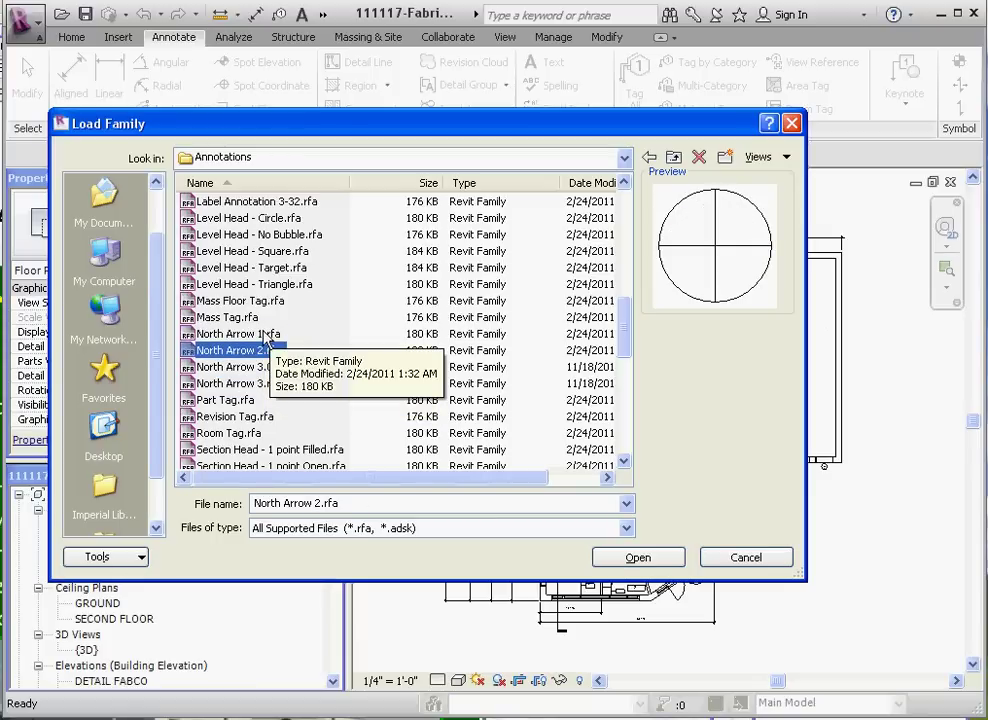
click(238, 333)
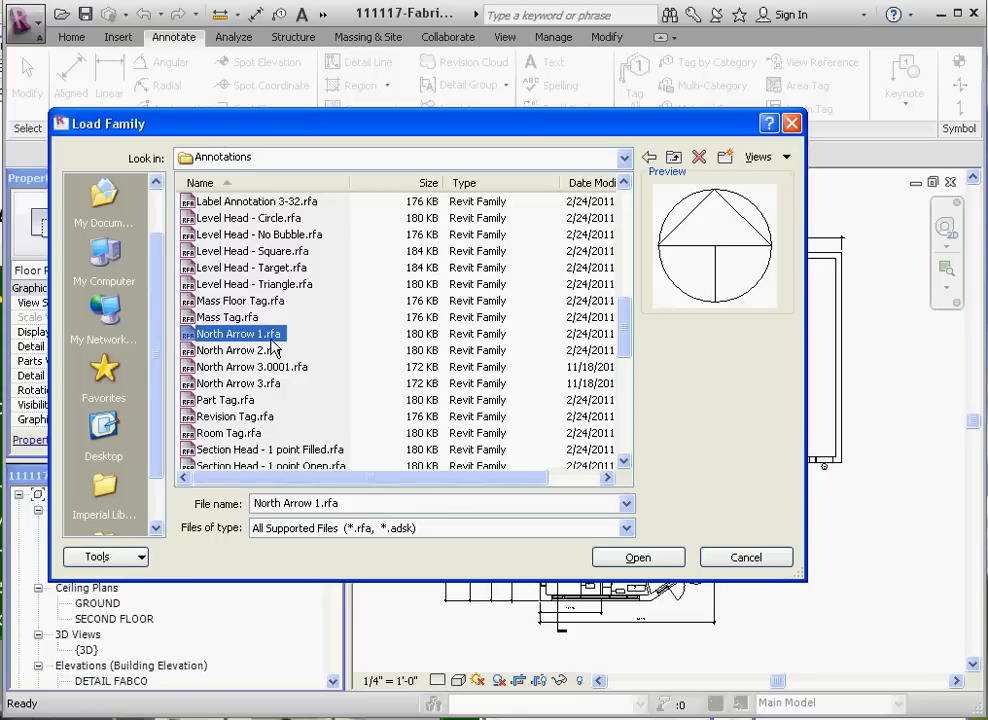
mouse_move(638, 557)
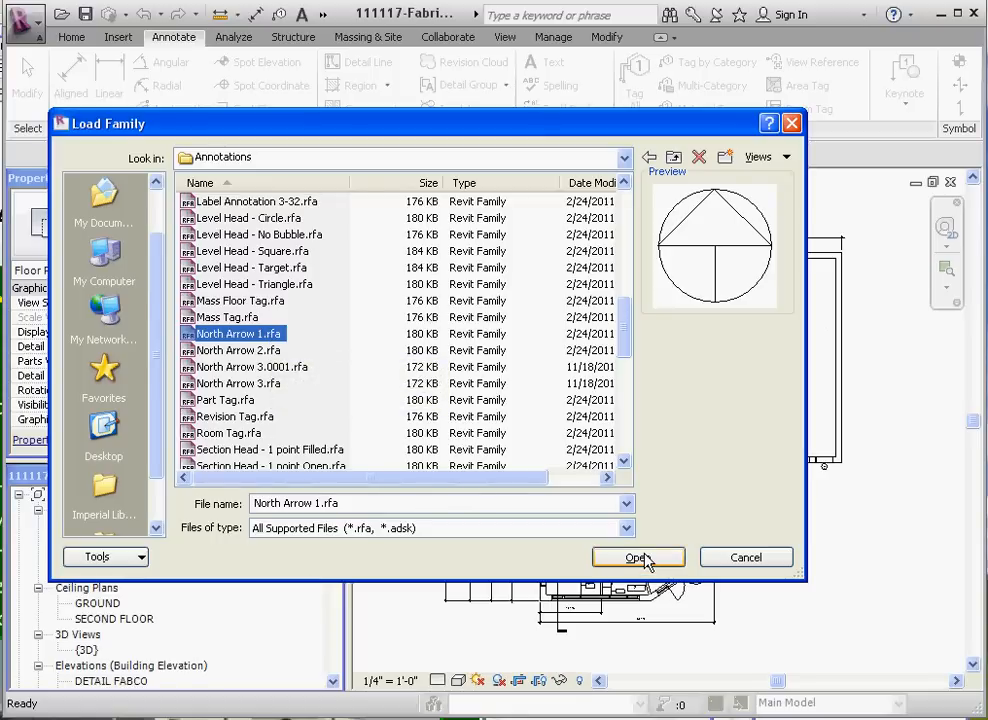
click(638, 557)
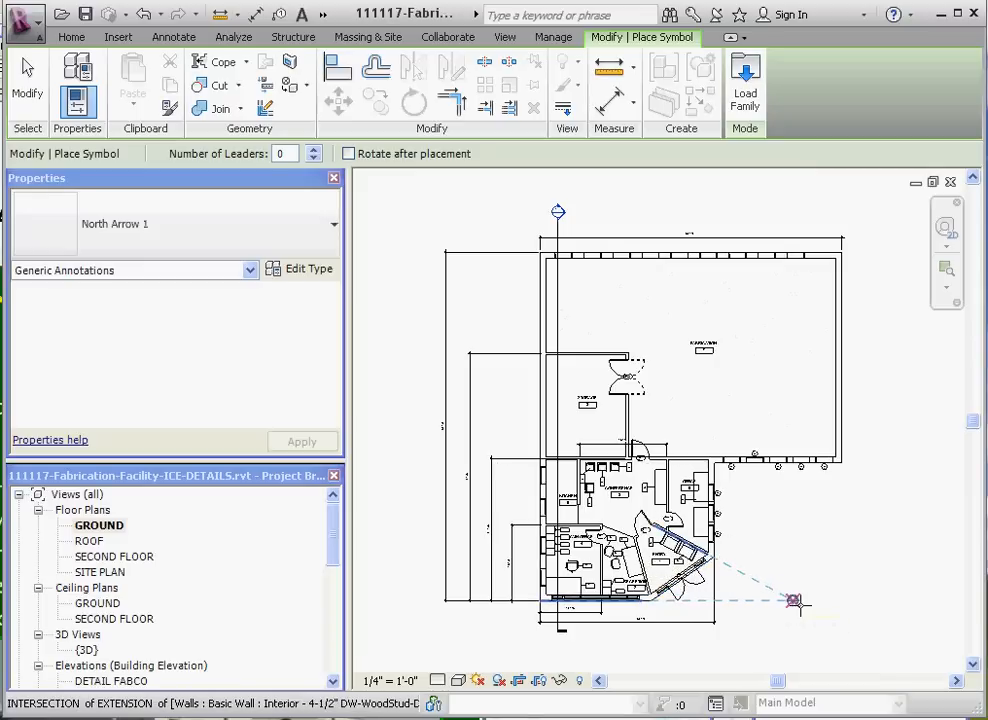
mouse_move(800, 599)
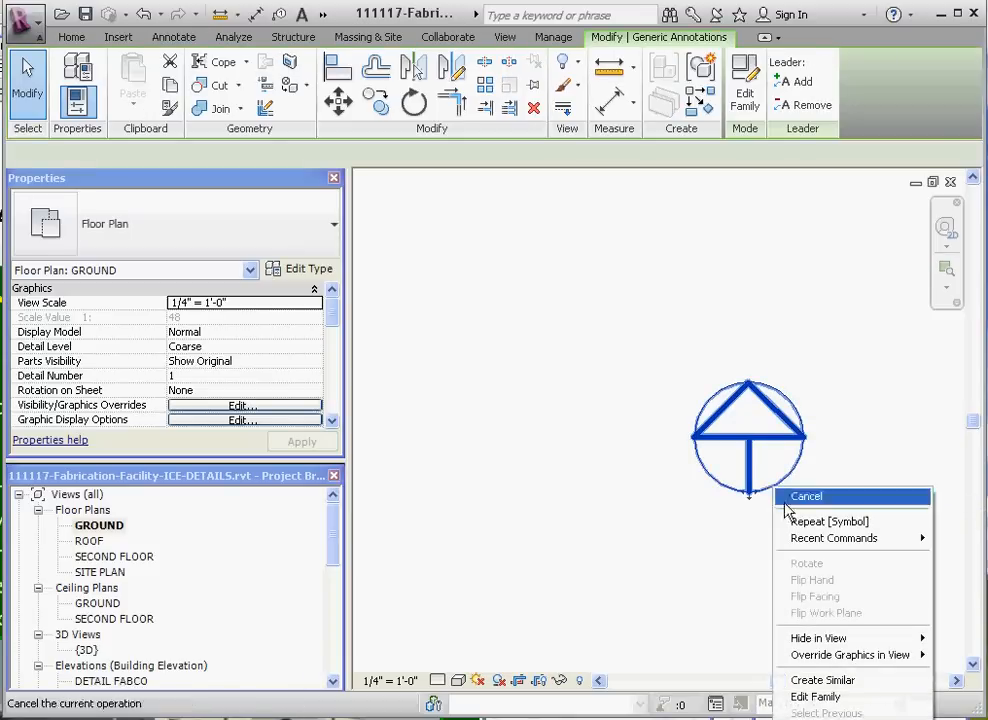
Edit the North Arrow 1 family and add a NORTH text note below the arrow circle
click(807, 496)
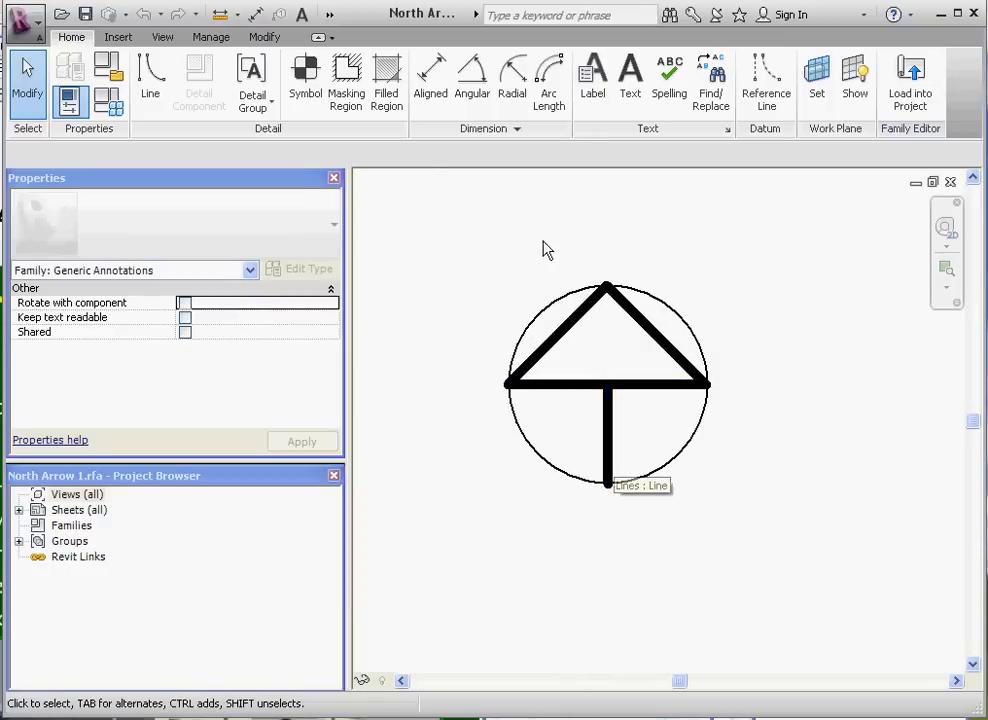
mouse_move(628, 75)
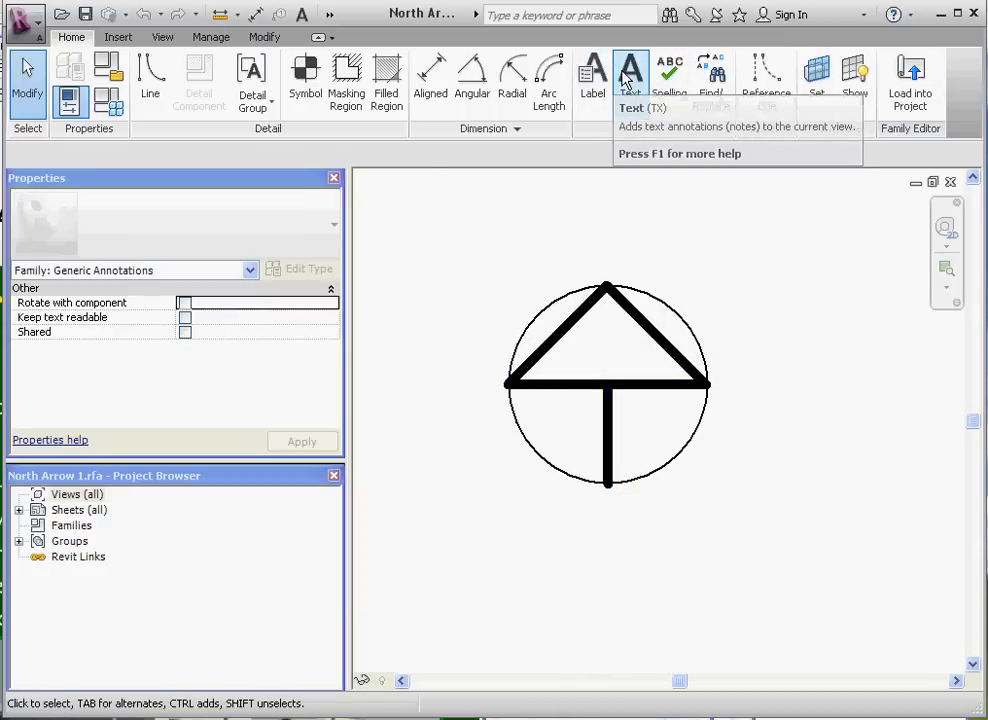
click(623, 75)
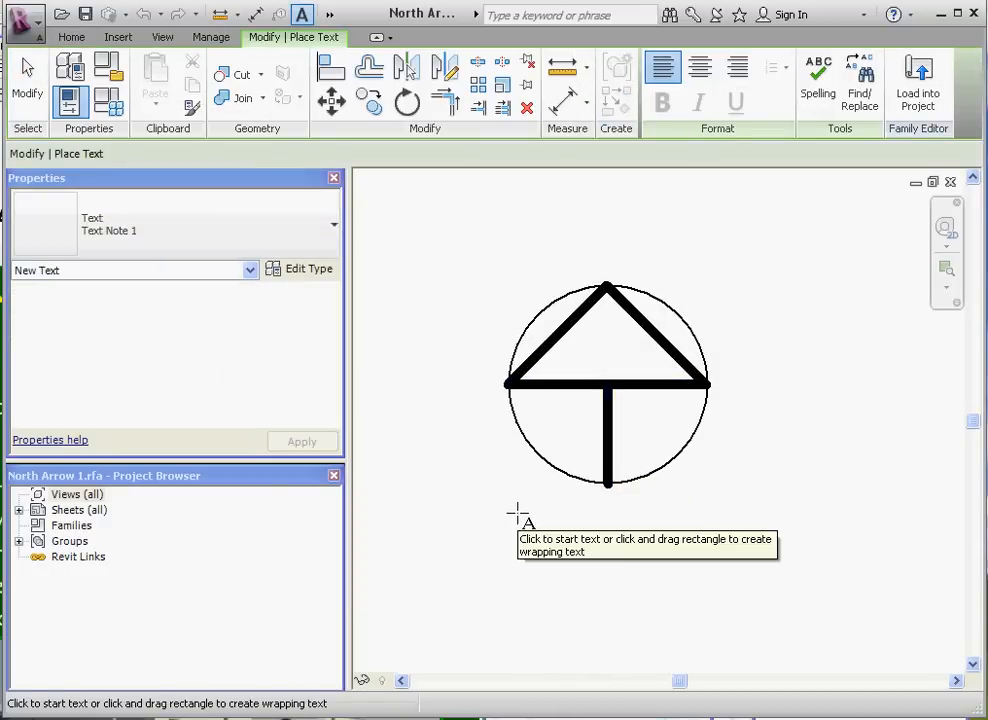
click(513, 515)
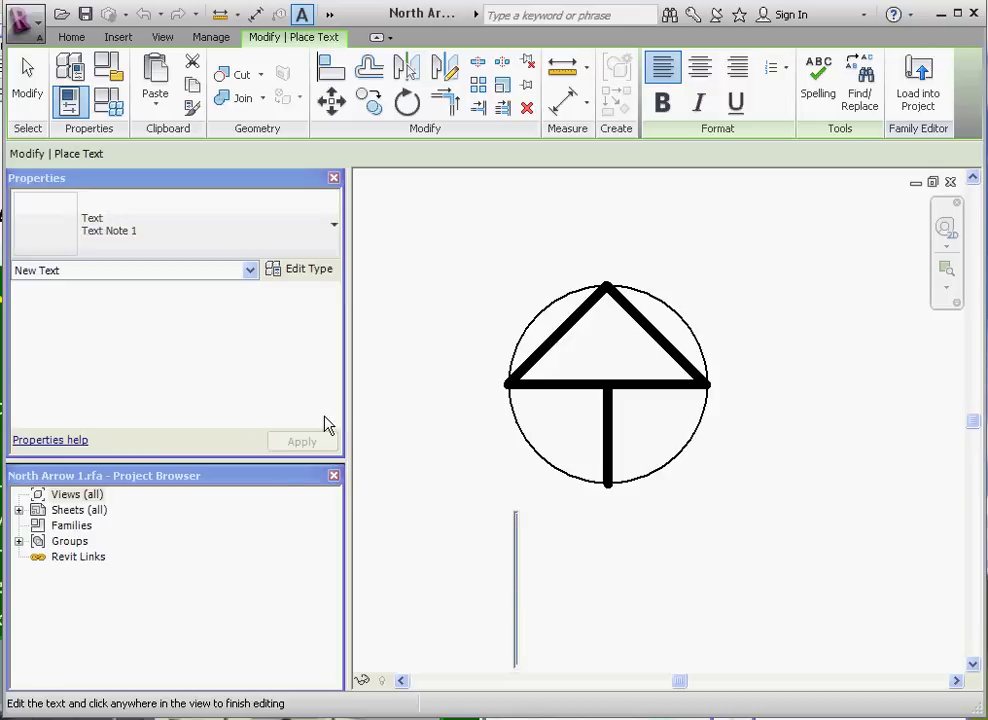
mouse_move(310, 416)
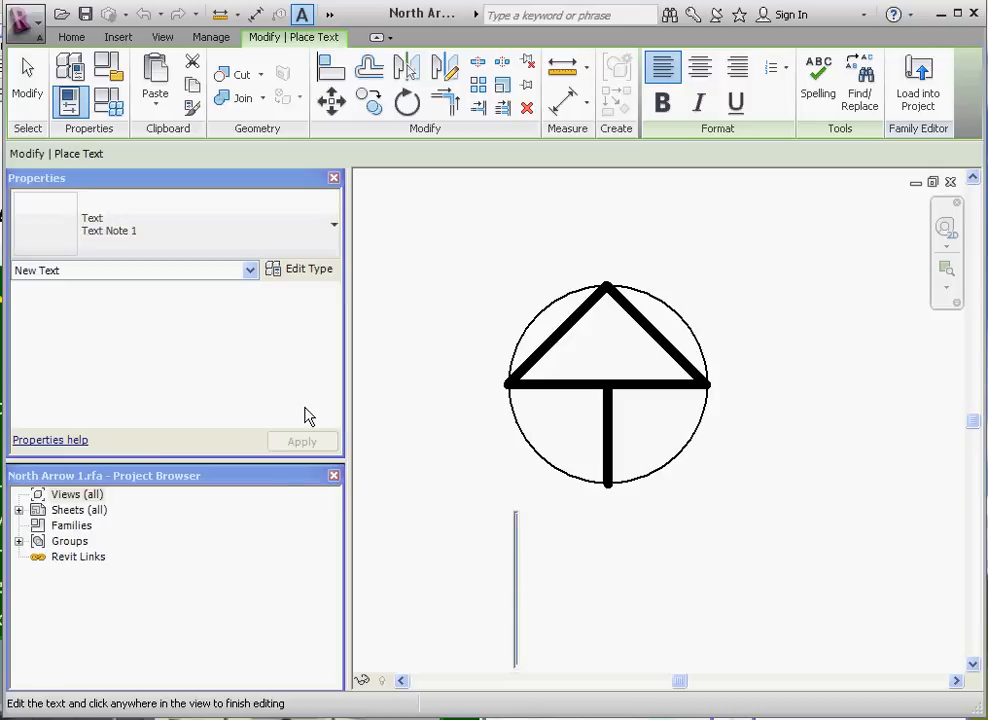
mouse_move(561, 506)
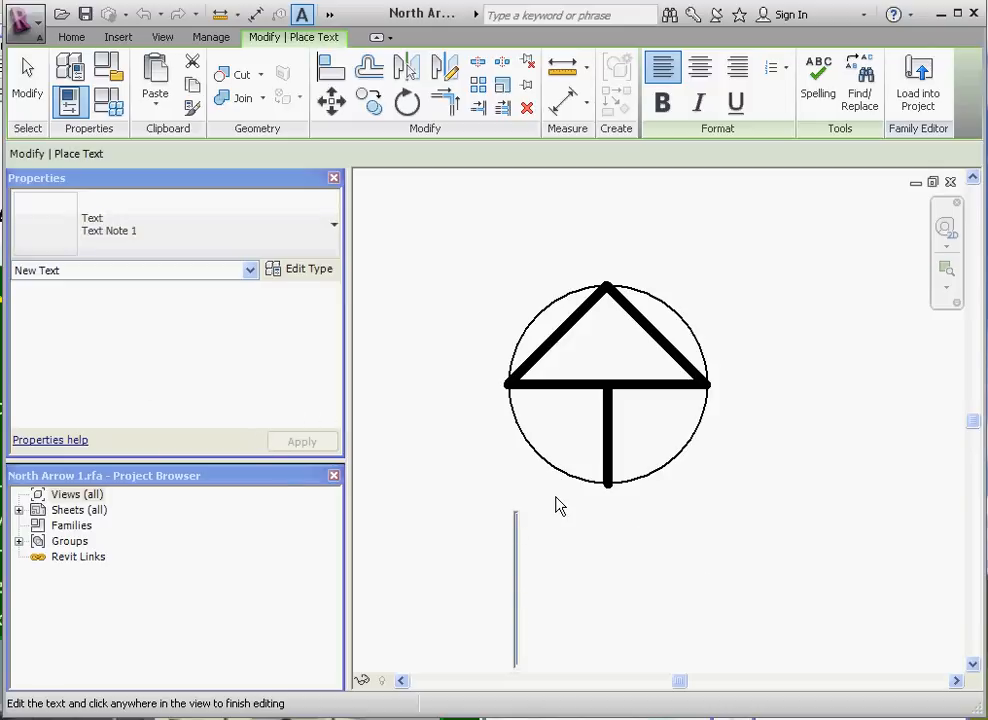
text(NORTH)
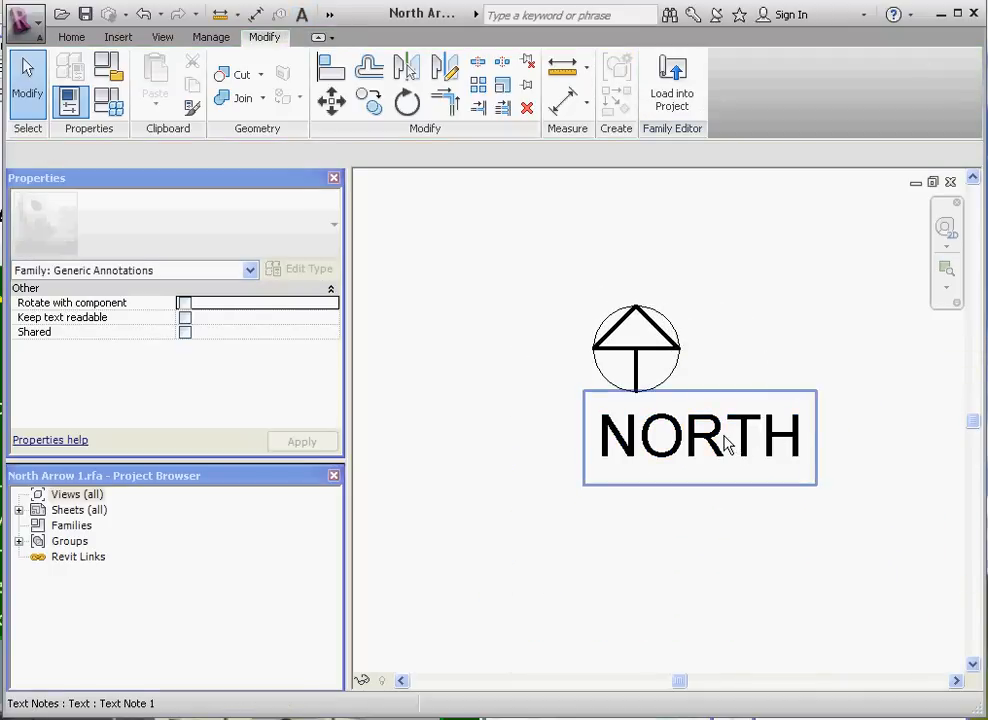
click(725, 440)
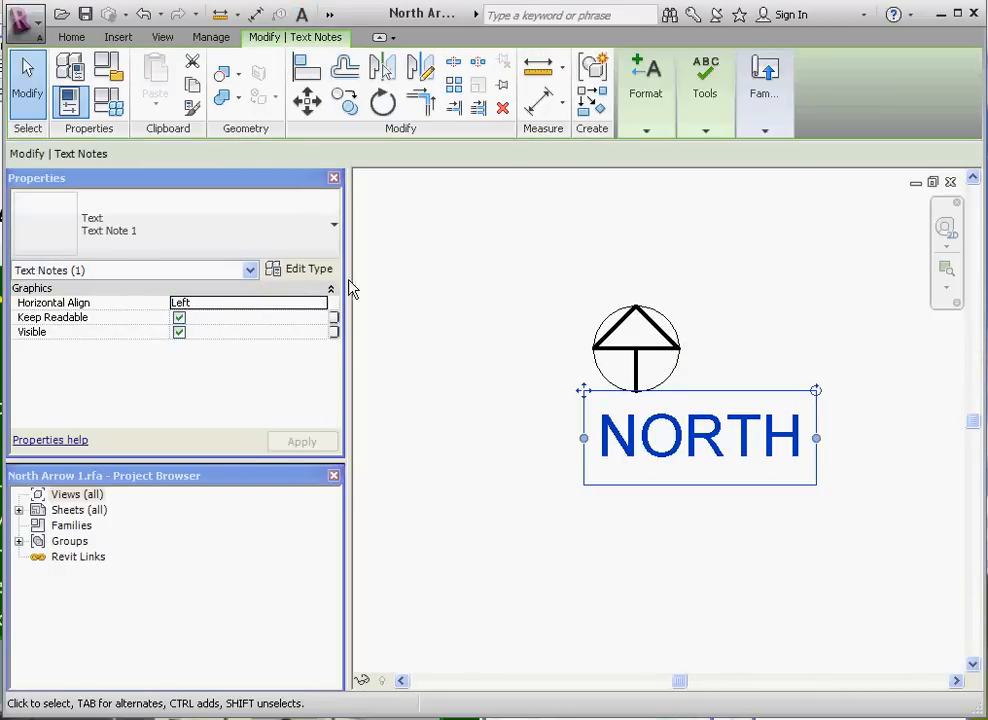
mouse_move(396, 259)
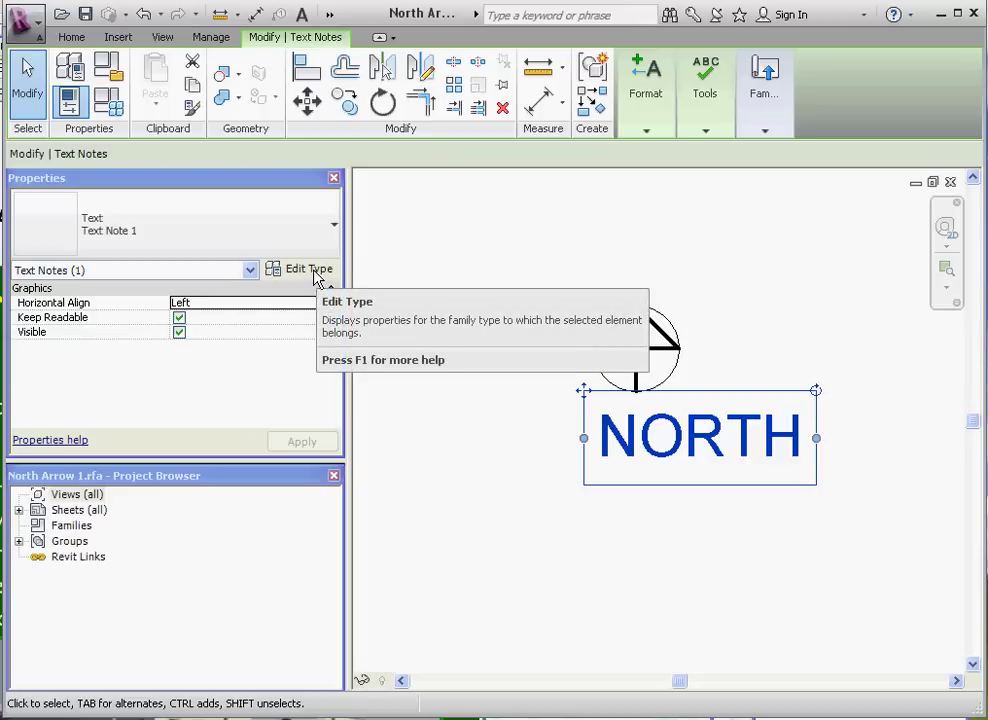
Duplicate the NORTH text type as 'Text Note 1-8' with a 1/8 text size
click(304, 269)
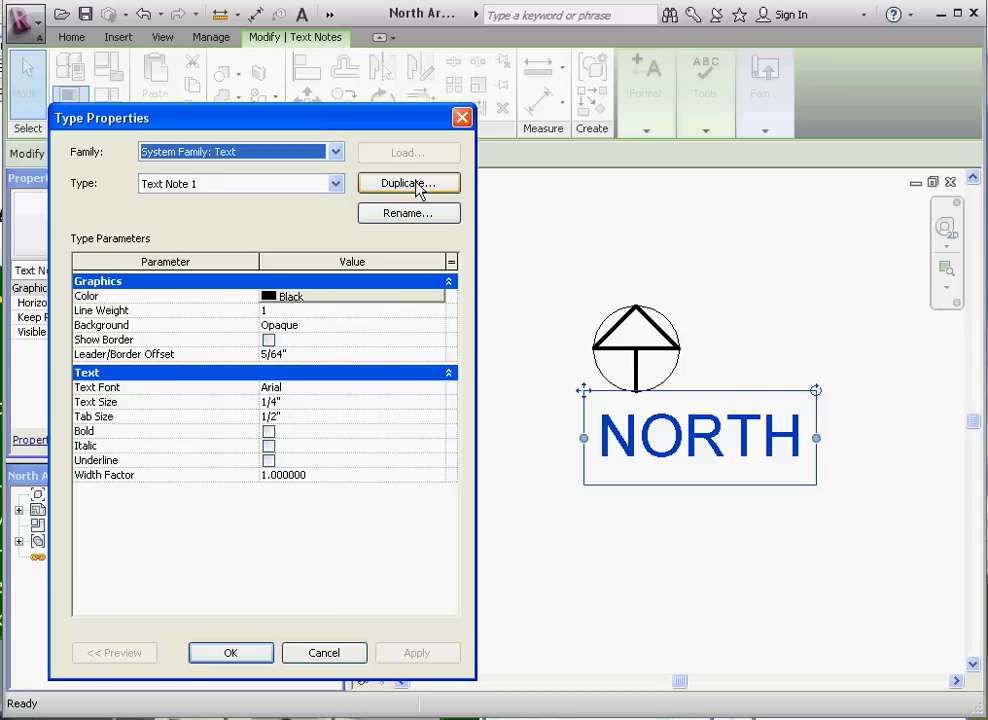
click(408, 183)
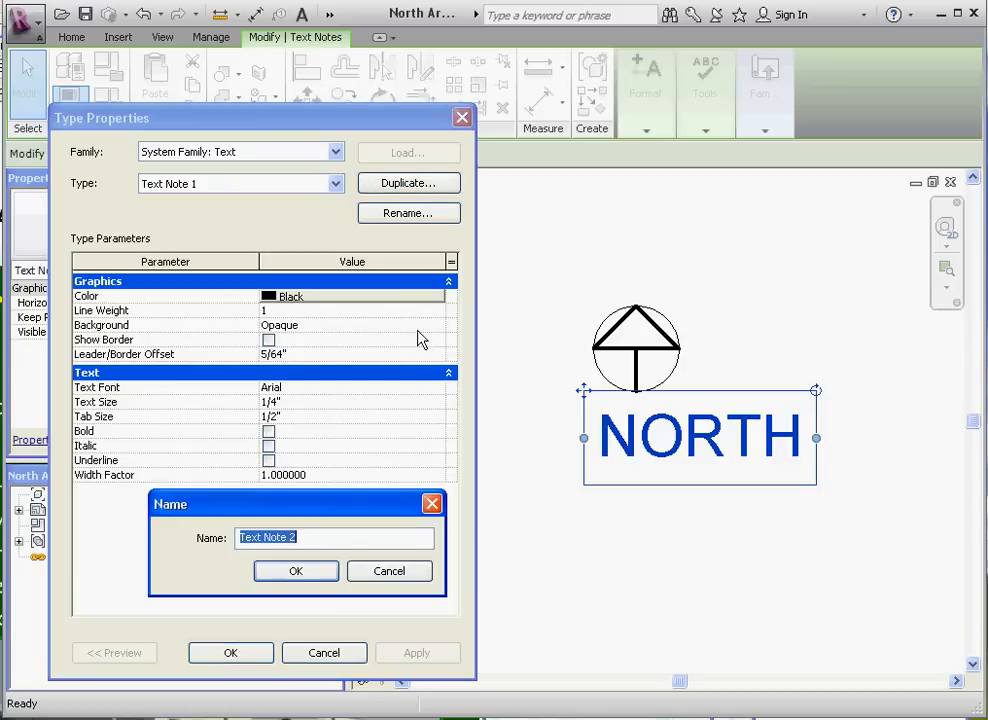
click(327, 540)
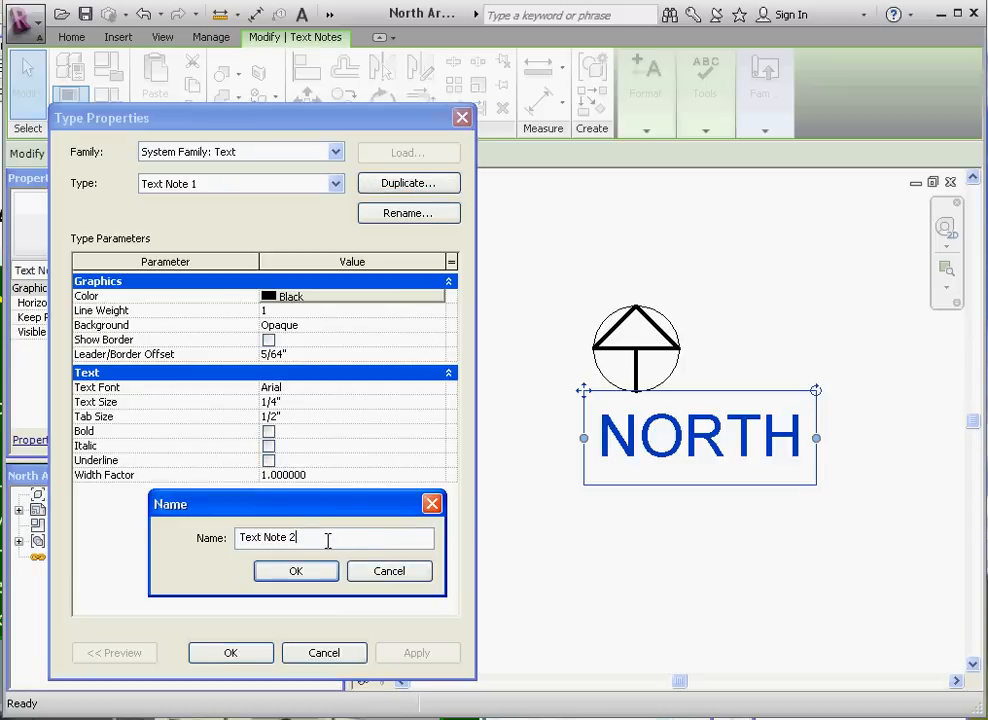
key(BackSpace)
text(1-8)
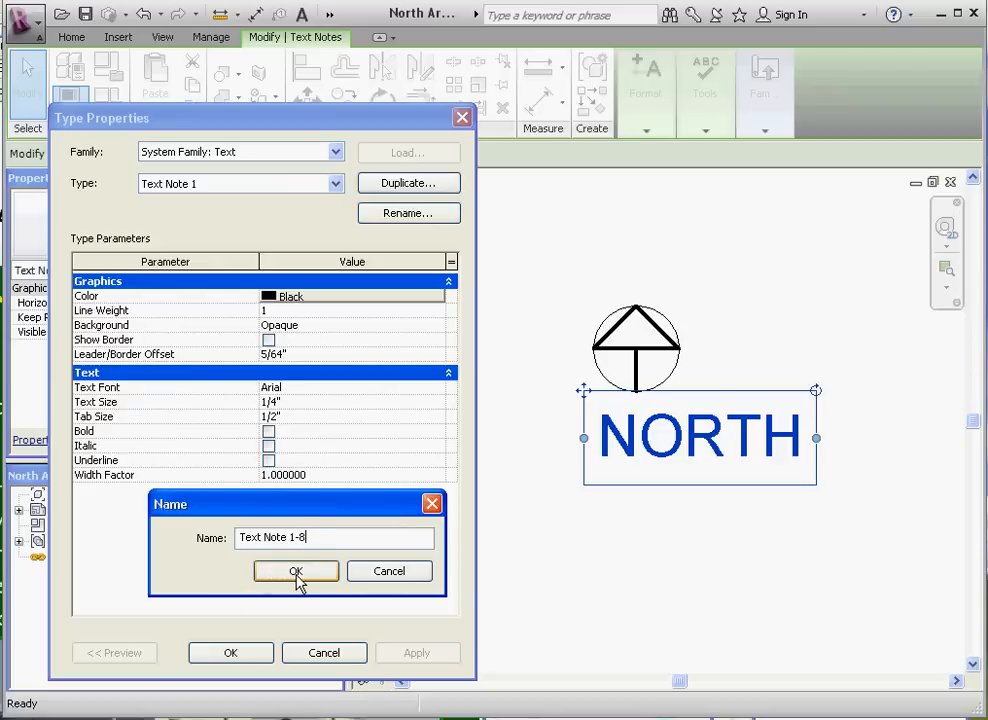
click(295, 571)
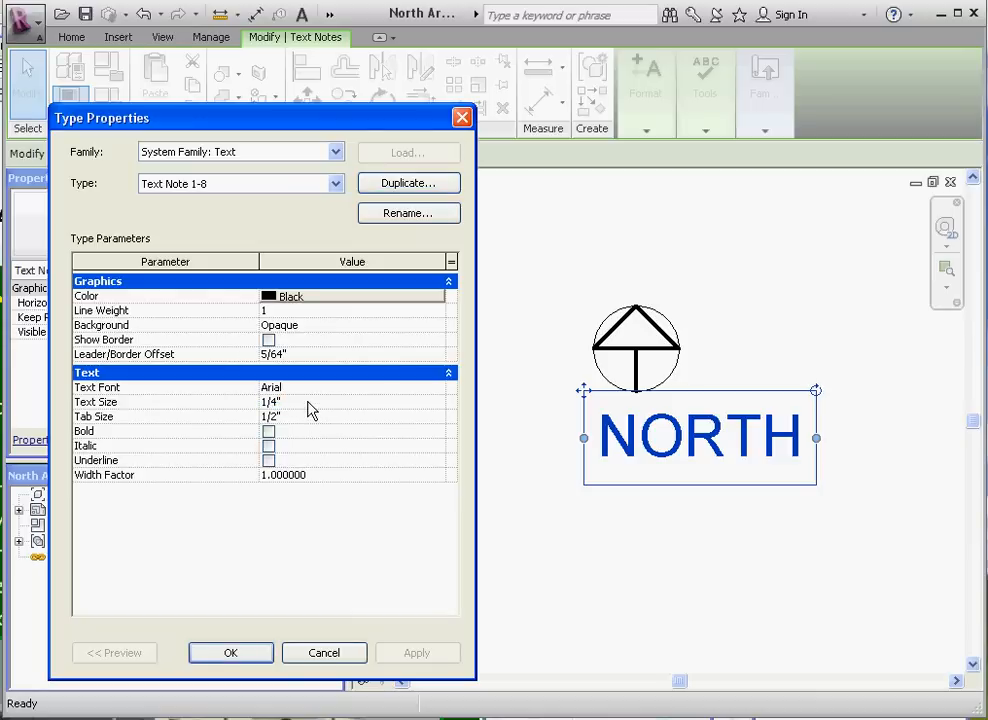
click(275, 401)
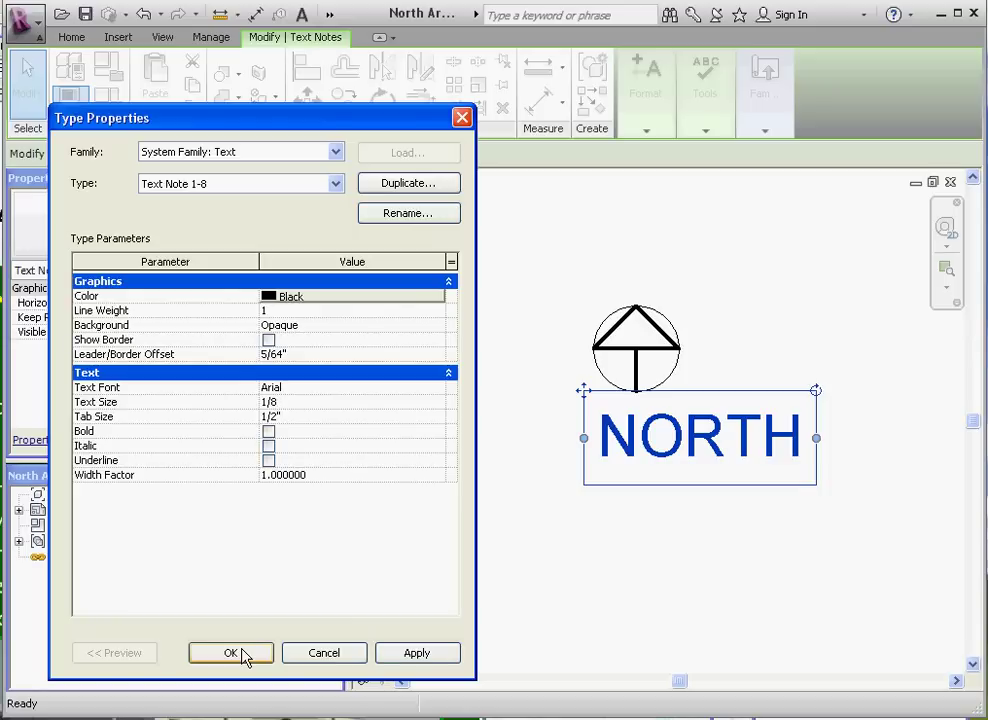
click(230, 652)
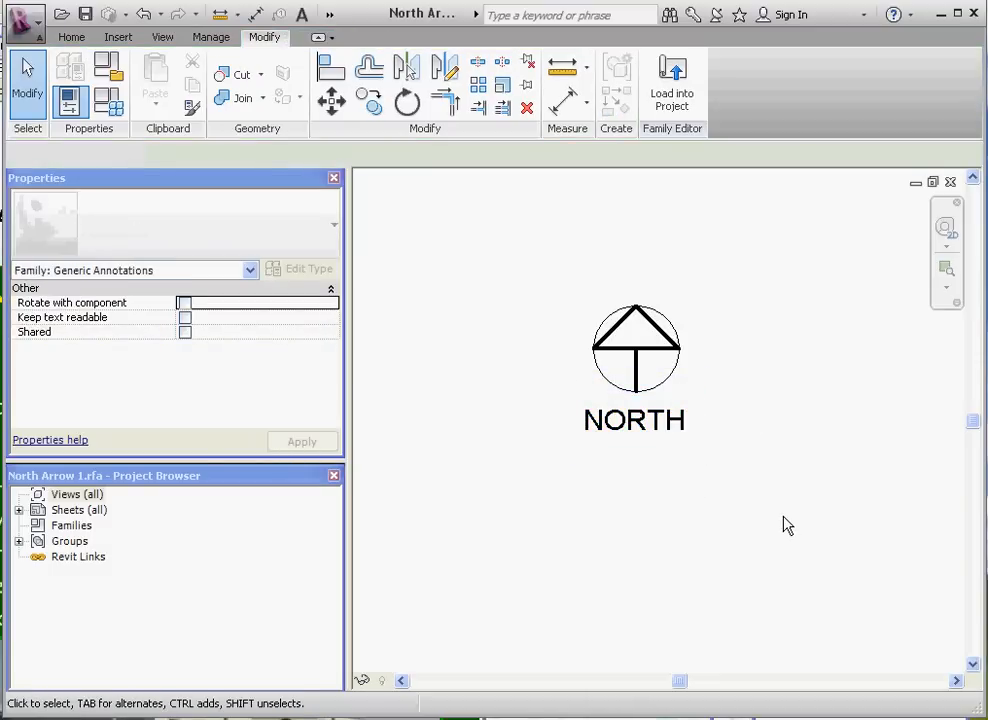
Centre NORTH beneath the arrow and set the circle and arrow lines to Wide Lines
click(634, 420)
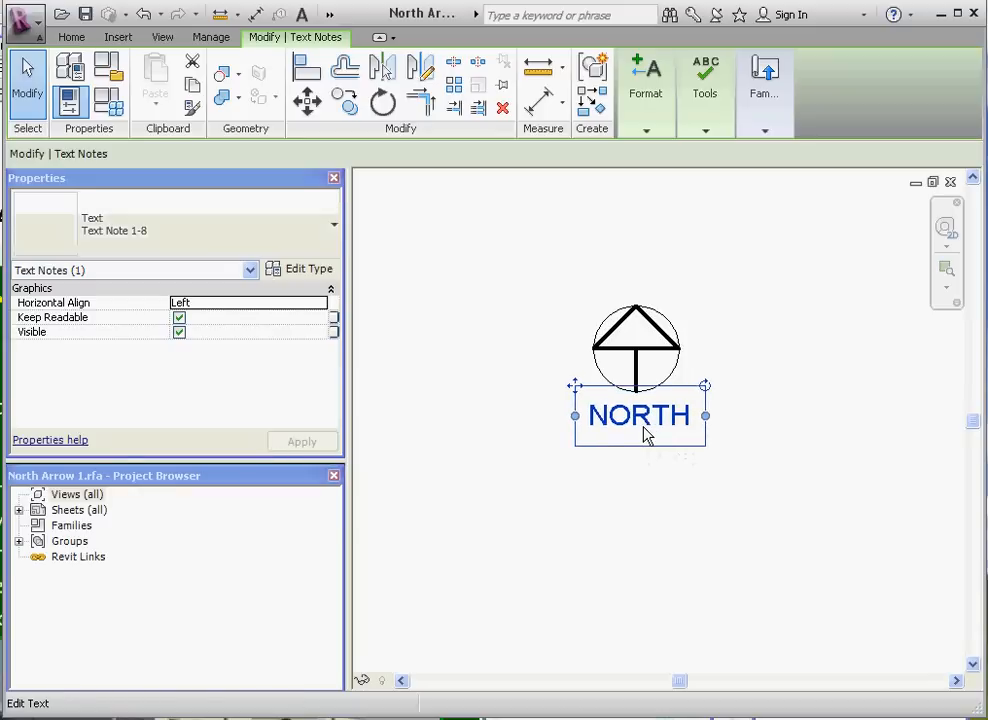
mouse_move(645, 432)
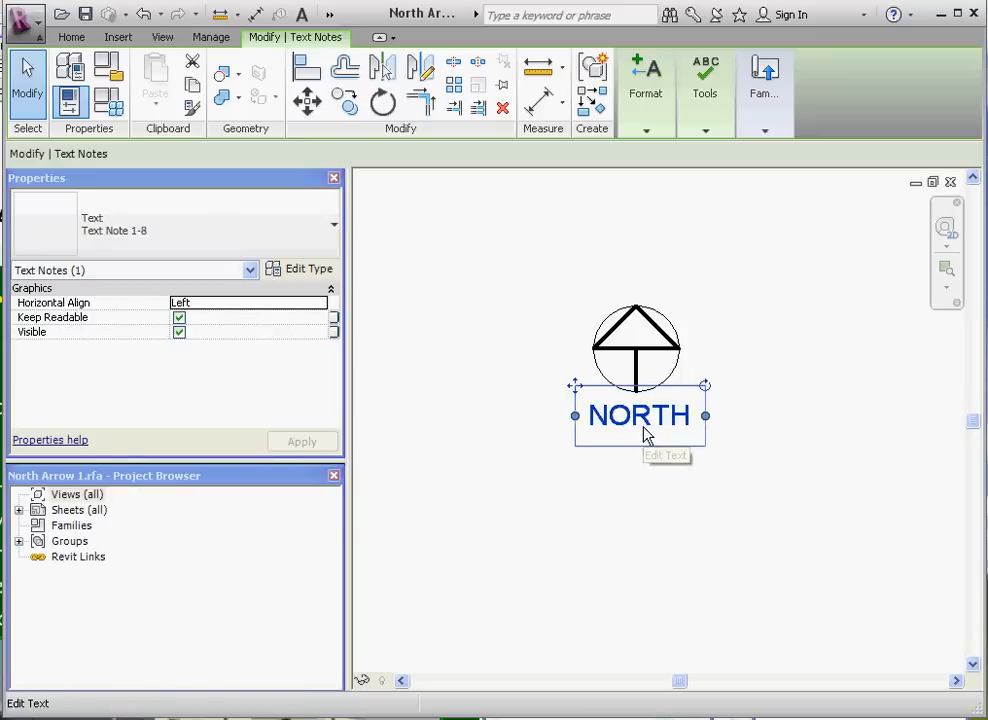
click(761, 253)
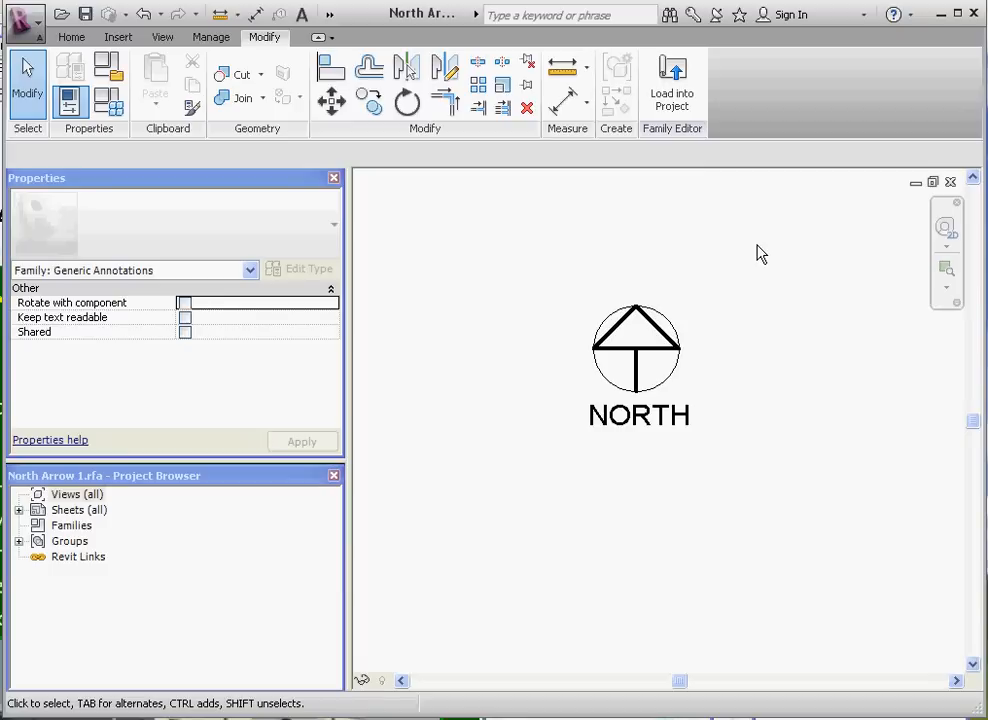
mouse_move(752, 271)
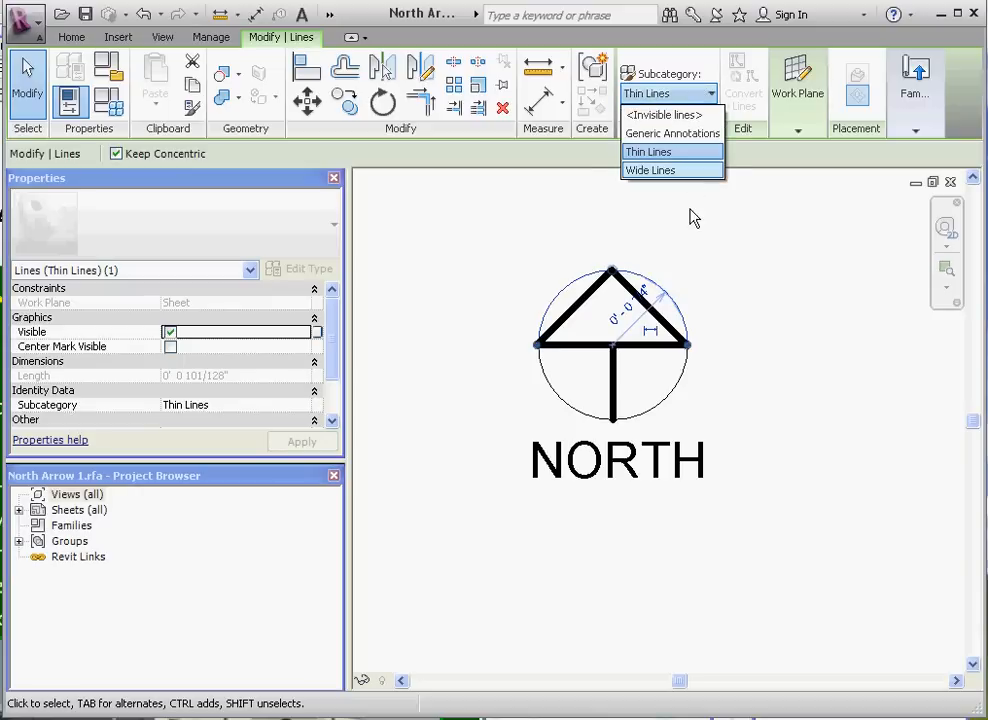
click(653, 169)
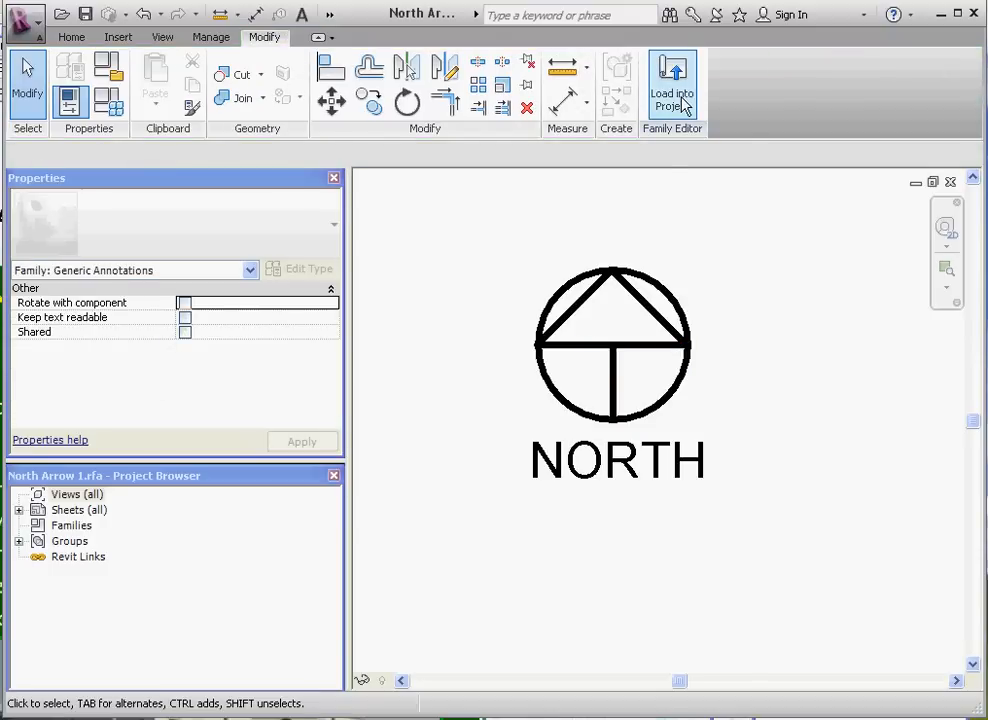
mouse_move(672, 100)
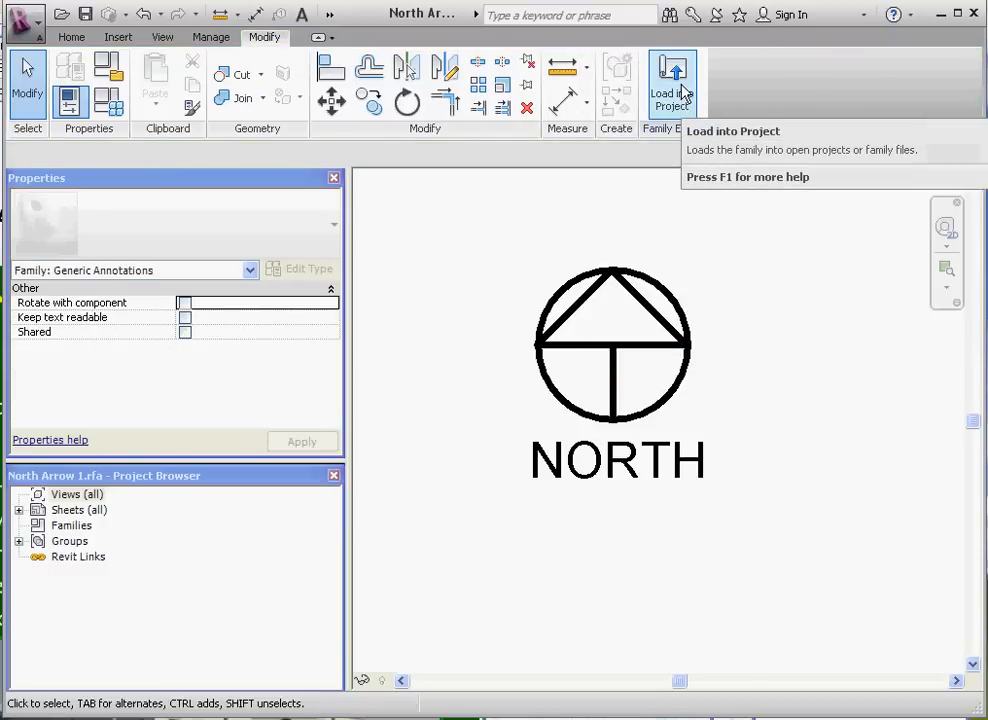
Save the family as 'North Arrow 3', overwriting the existing file
click(25, 22)
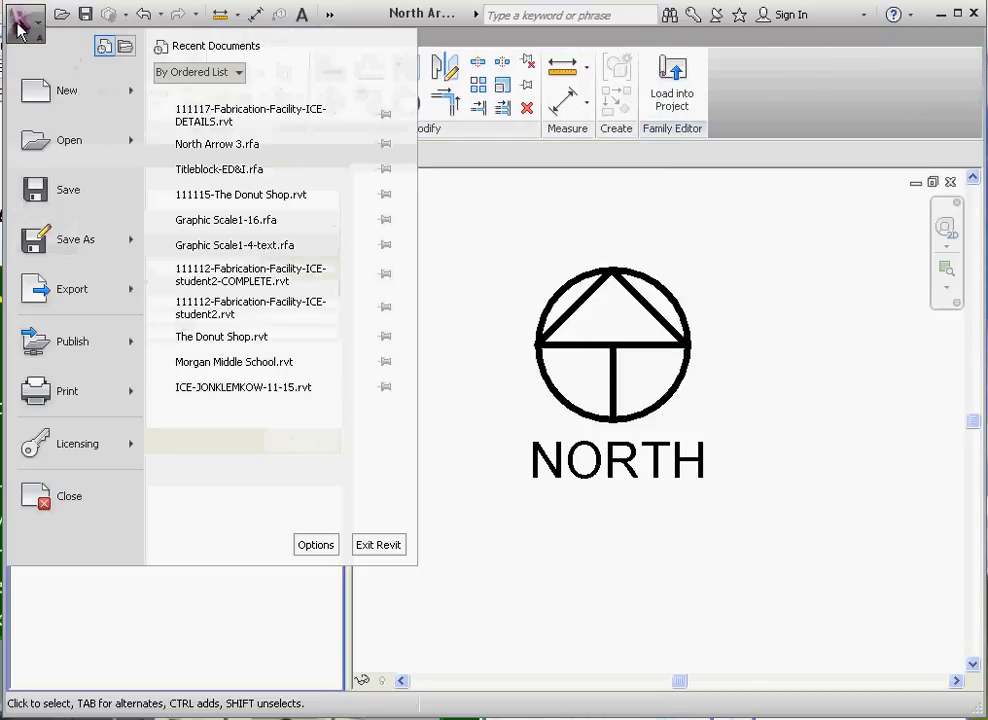
click(75, 239)
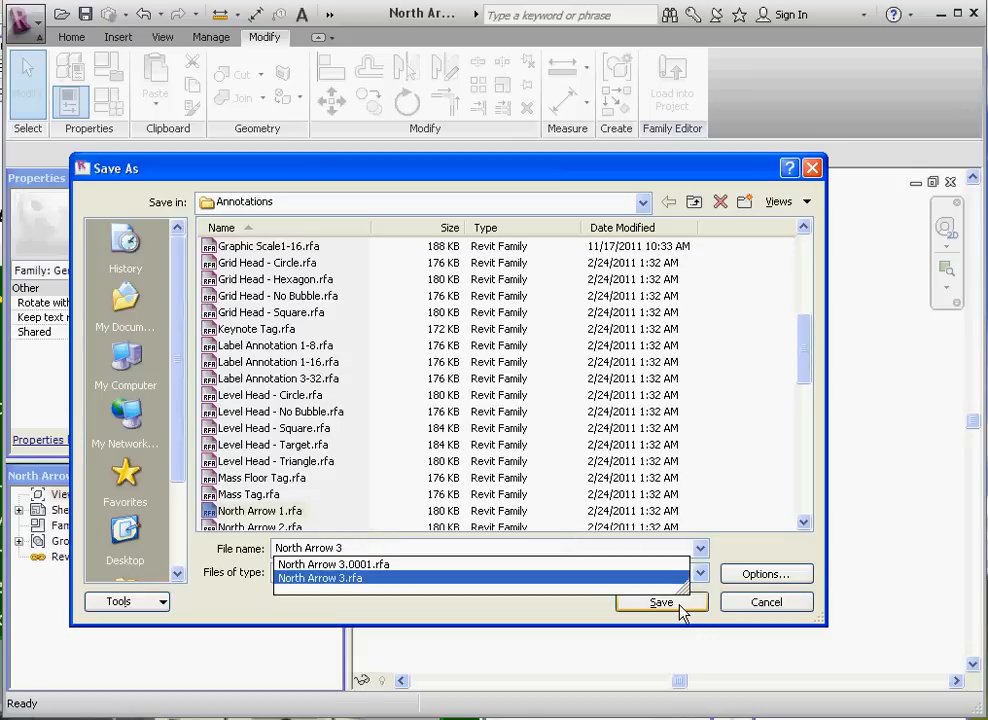
click(661, 602)
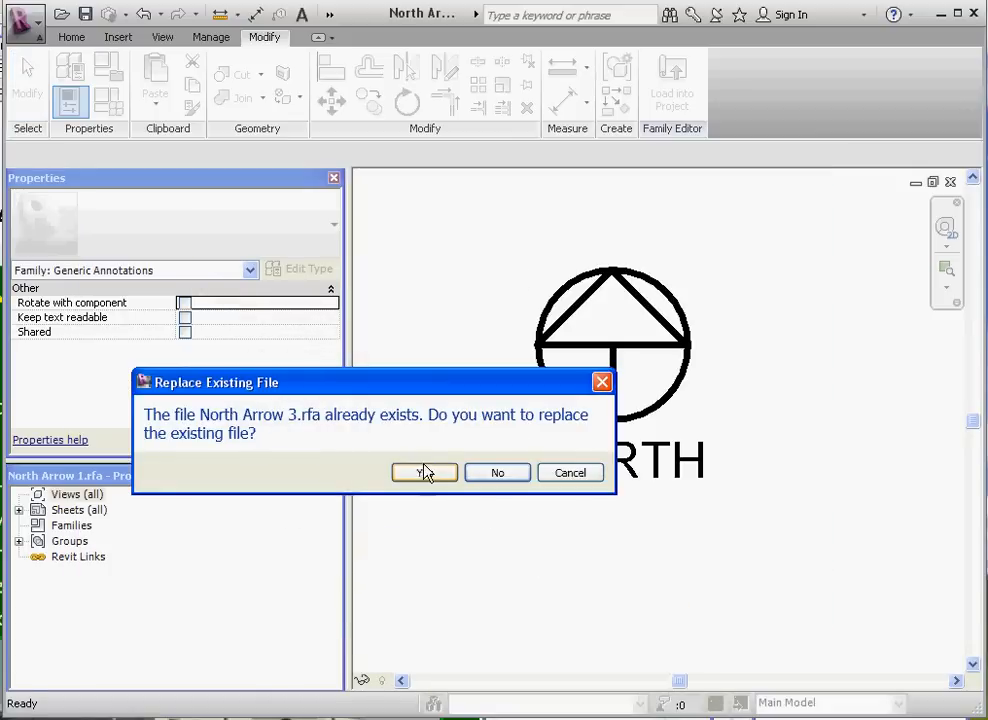
click(424, 472)
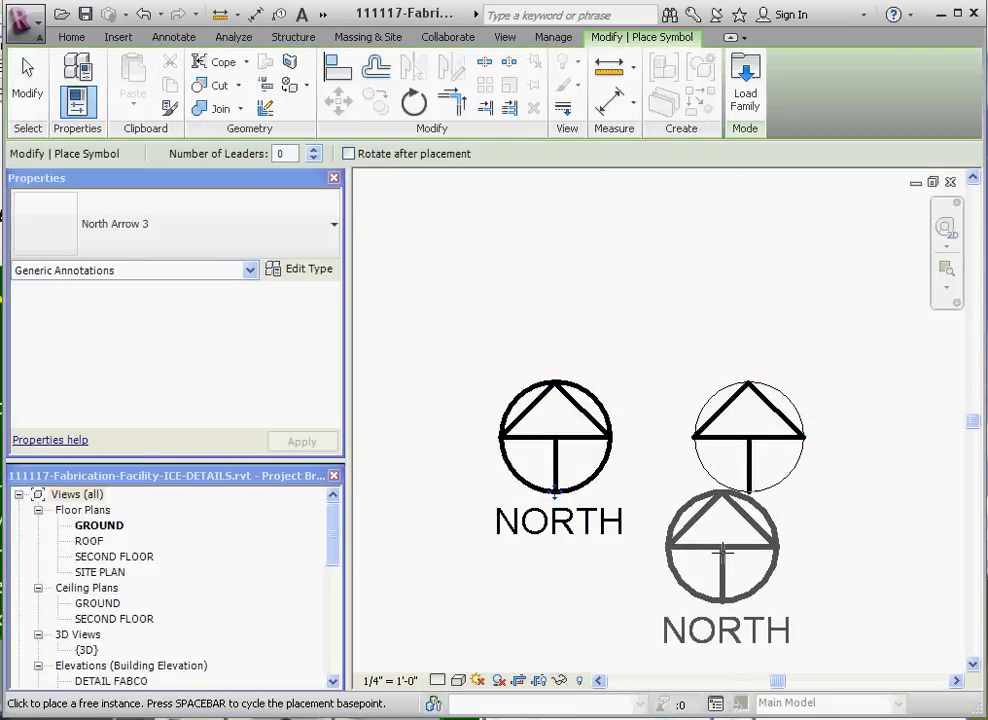
Place the North Arrow 3 symbol in the GROUND floor plan
click(748, 435)
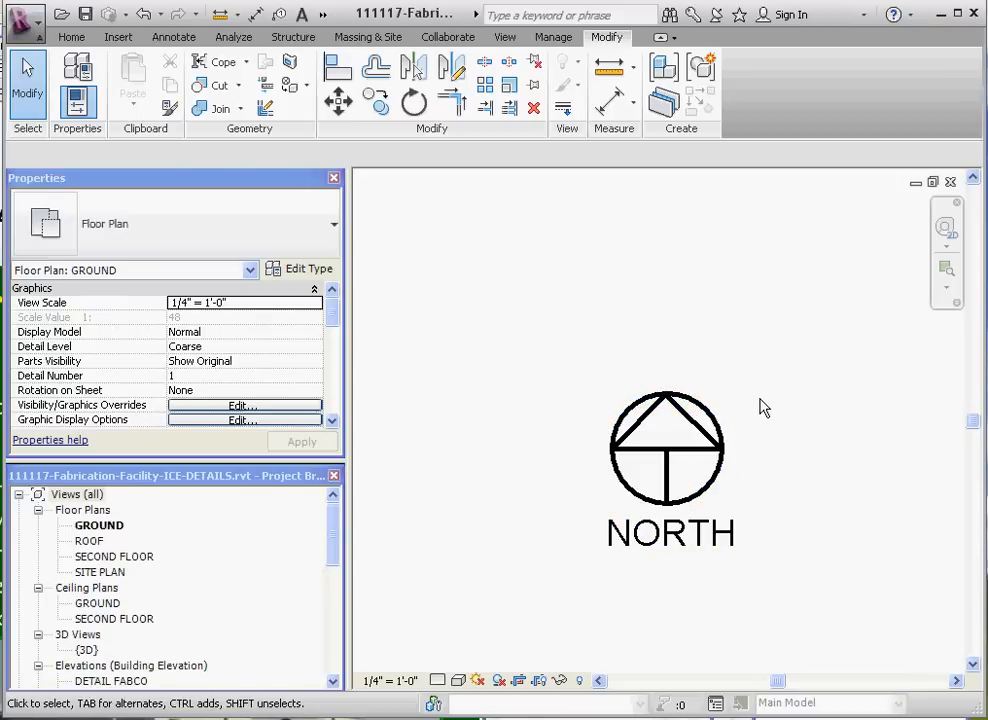
Select the placed north arrow and activate the Rotate command
click(666, 448)
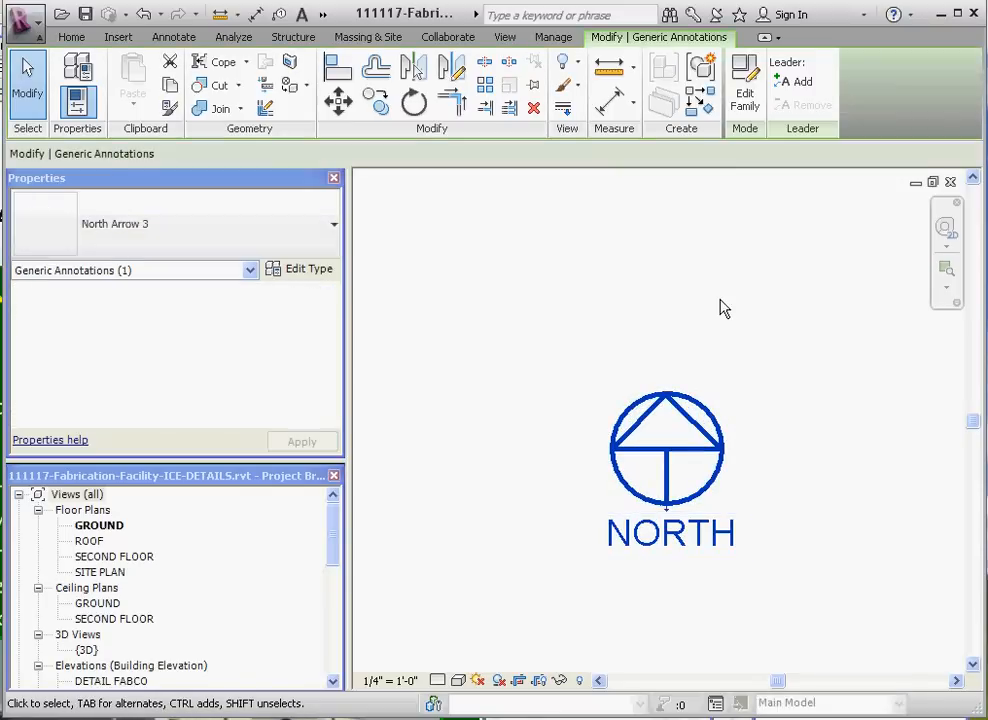
click(404, 103)
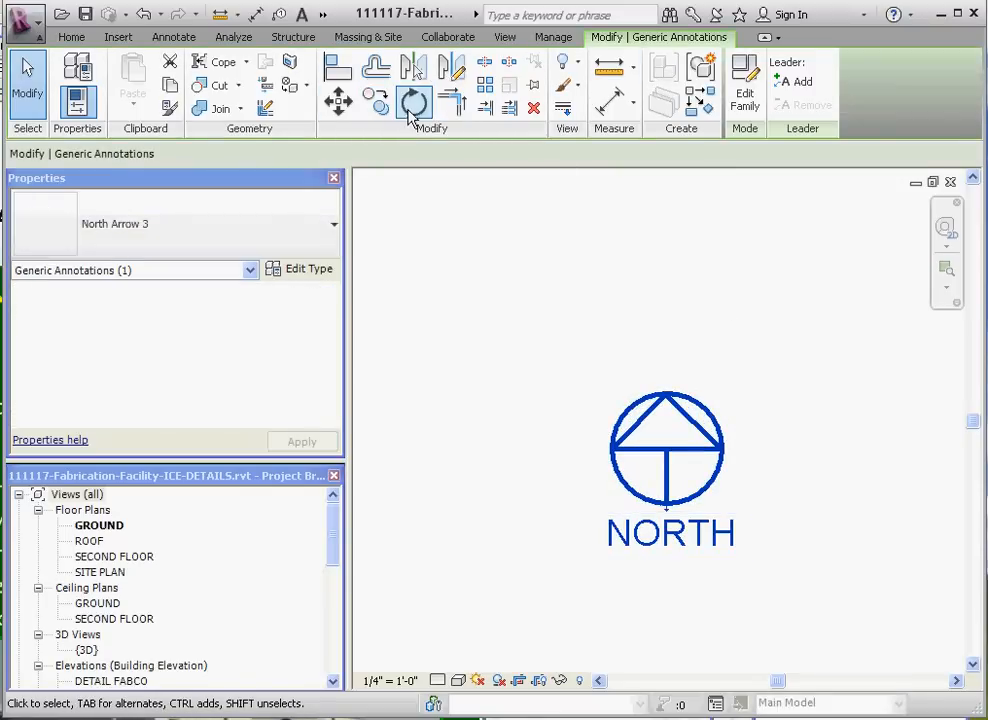
mouse_move(409, 103)
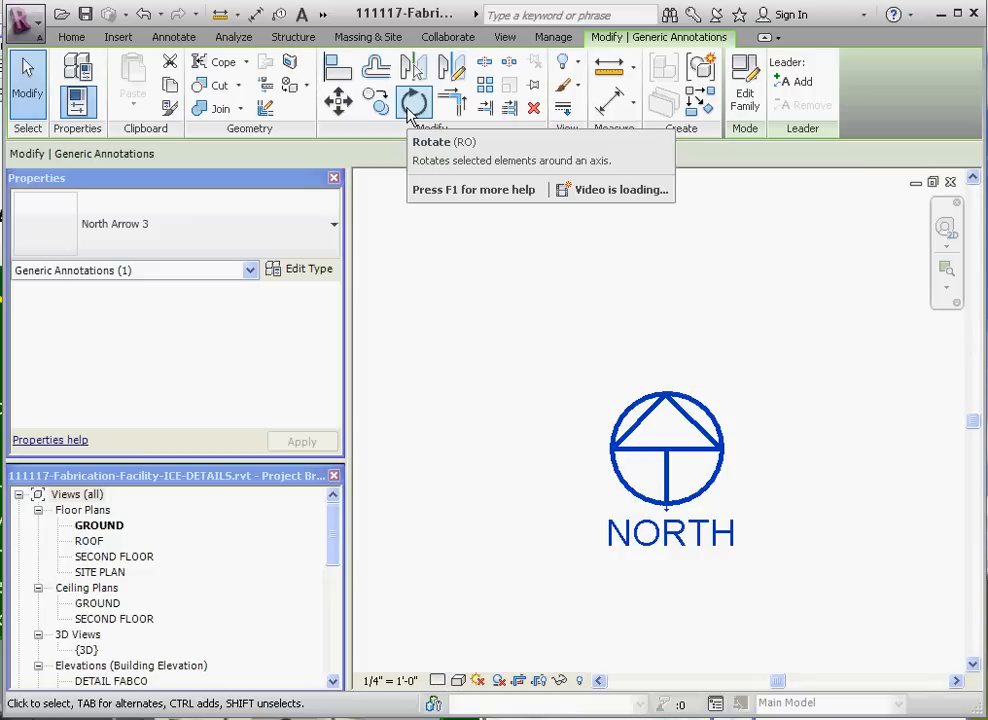
click(409, 101)
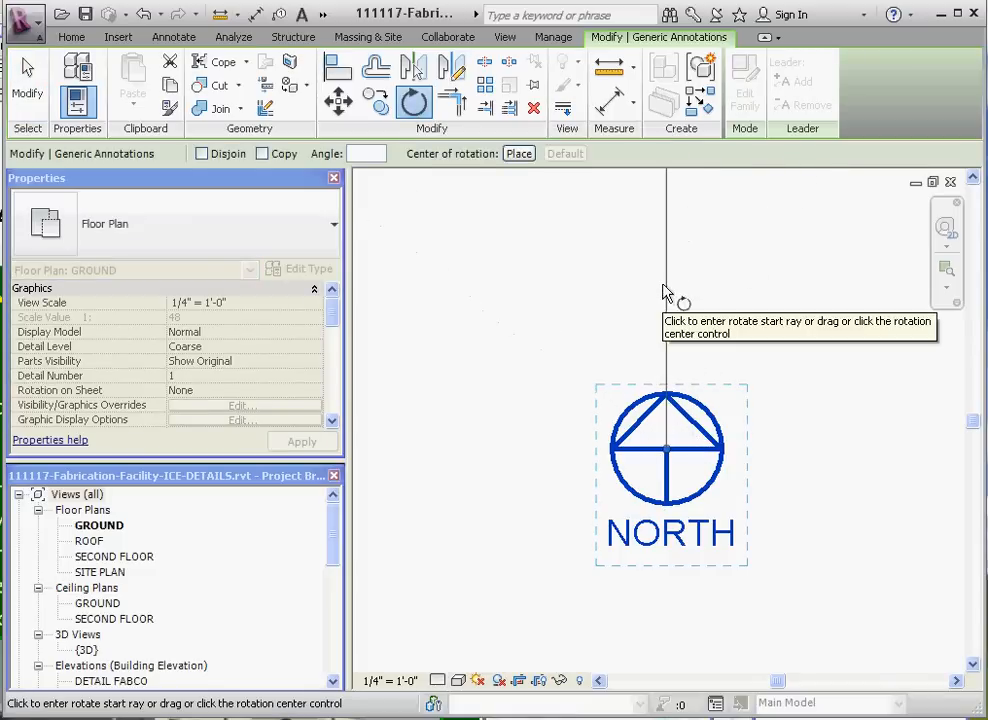